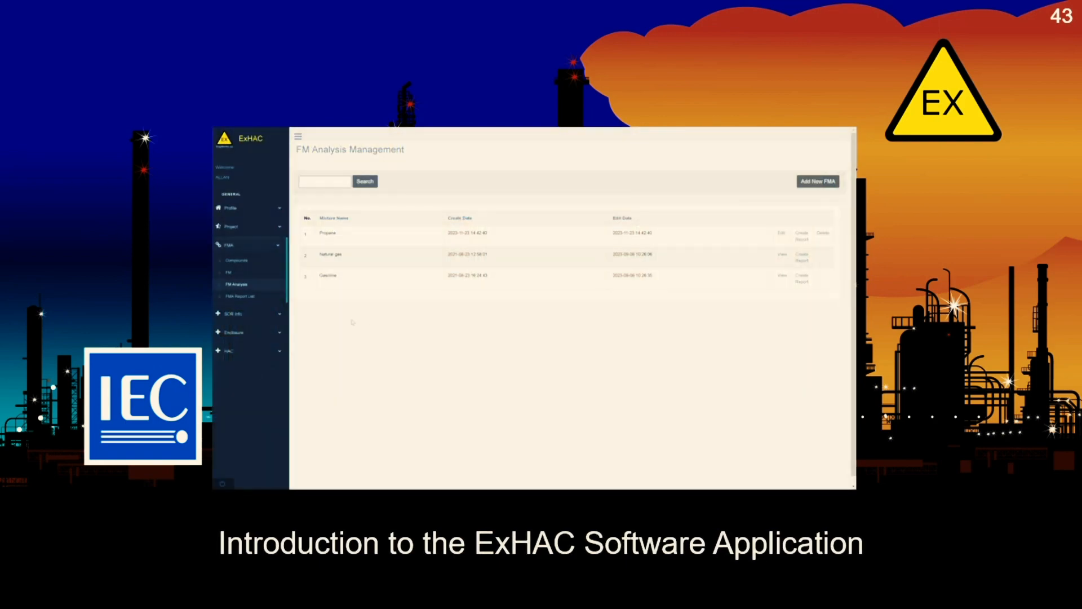
pyautogui.moveTo(400, 350)
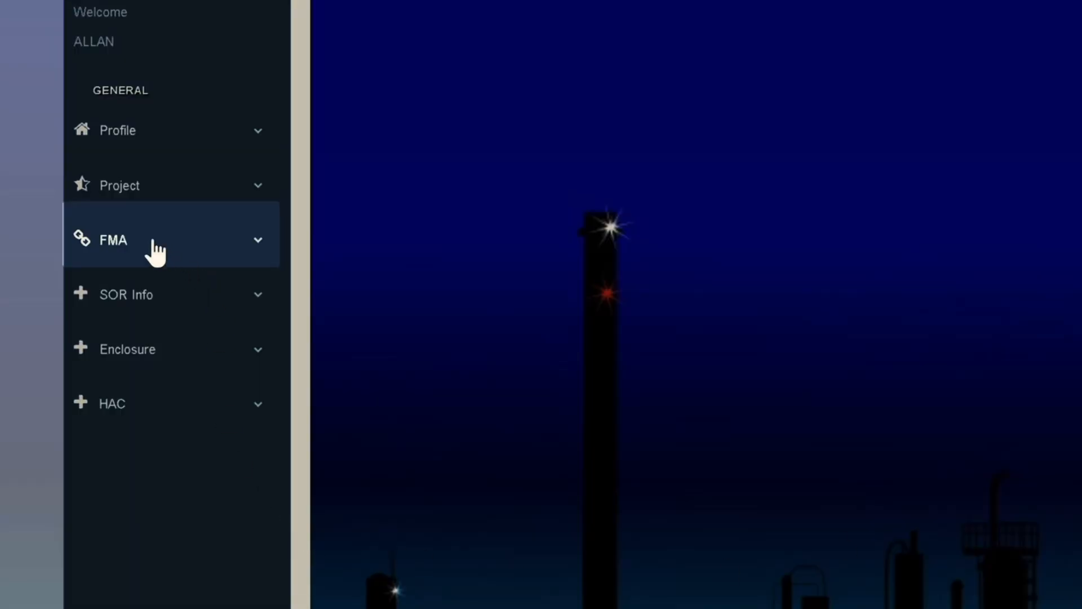
# Step: Open the saved Crude Oil flammable mixture composition report from the FMA Report List
pyautogui.click(113, 239)
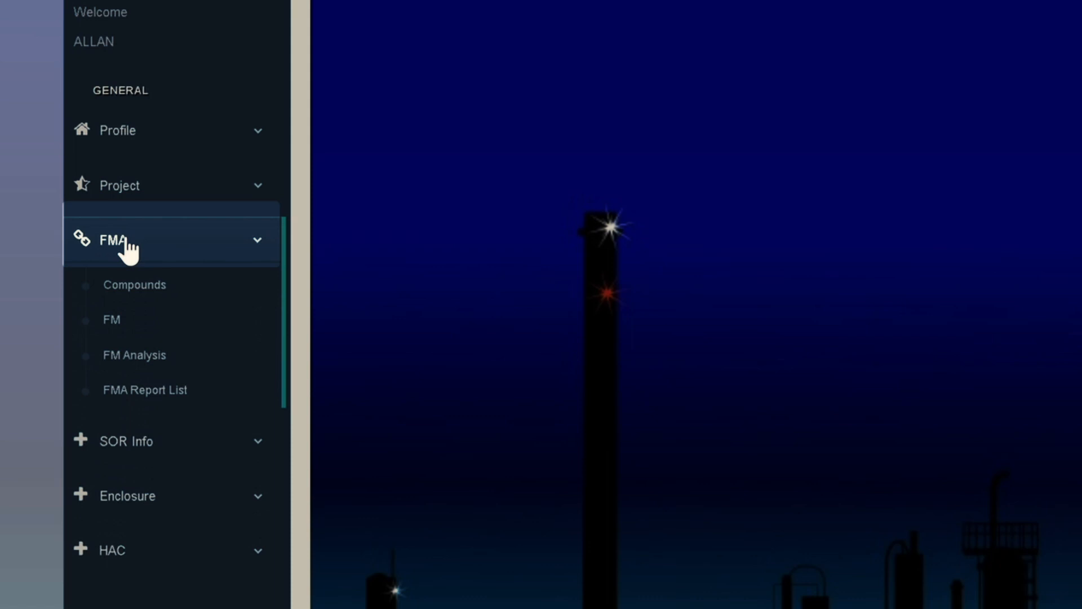
pyautogui.click(135, 284)
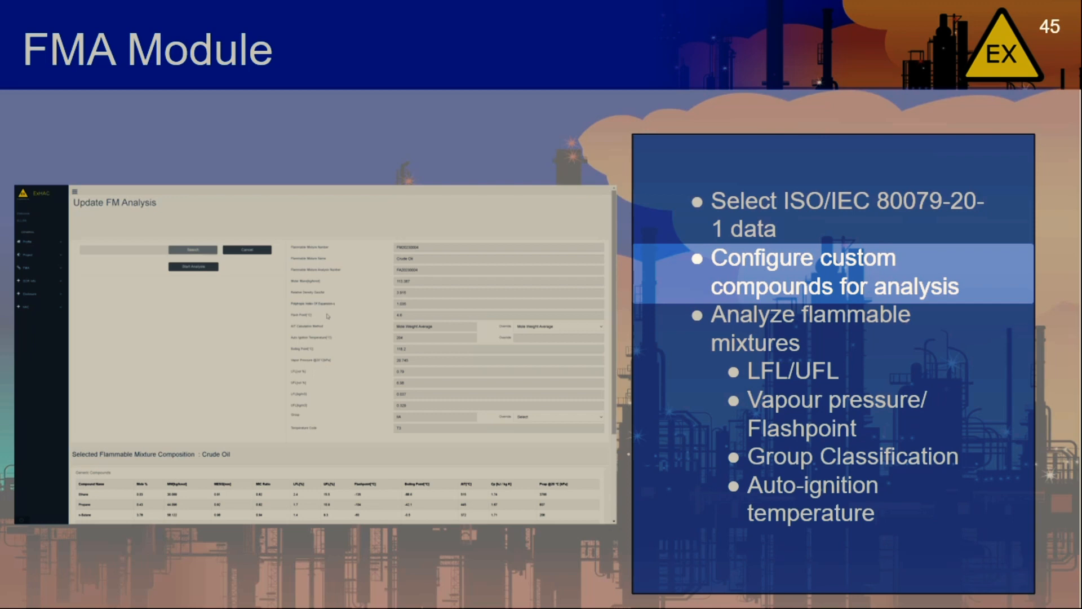
pyautogui.scroll(-3)
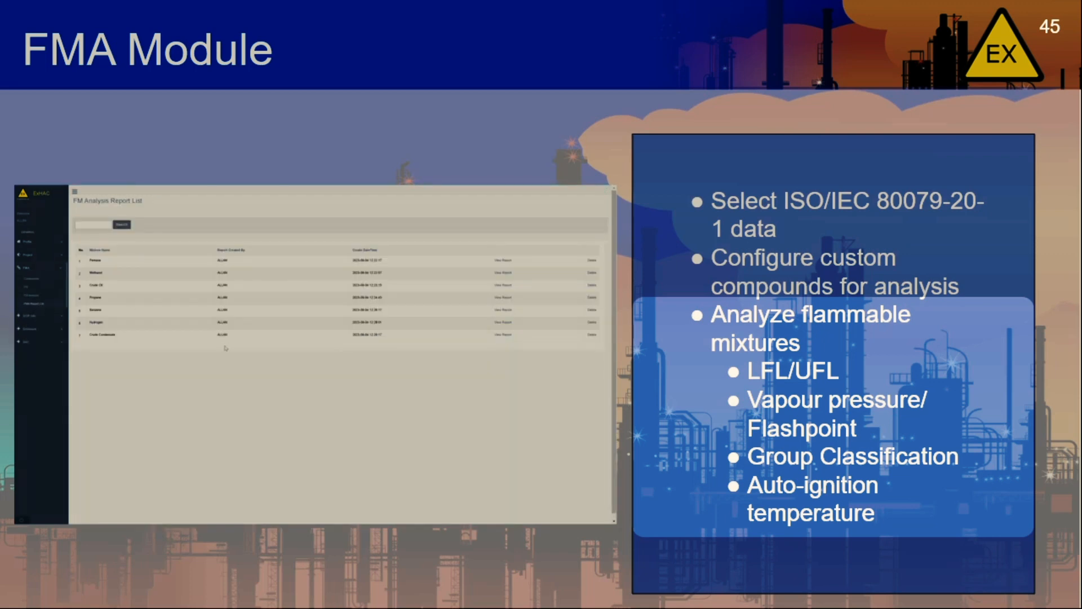
pyautogui.moveTo(549, 295)
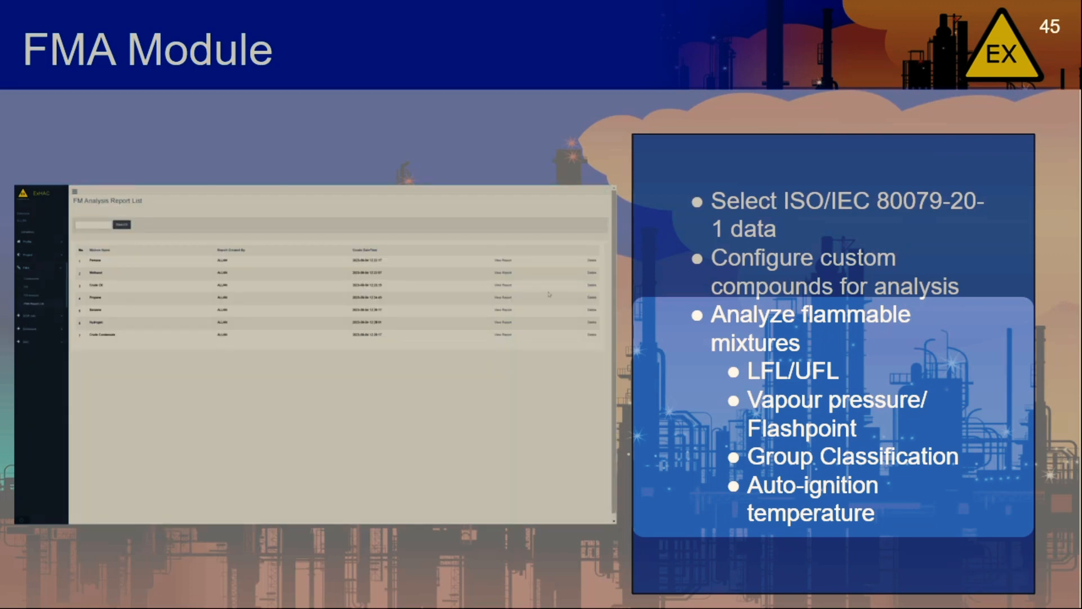
pyautogui.click(502, 285)
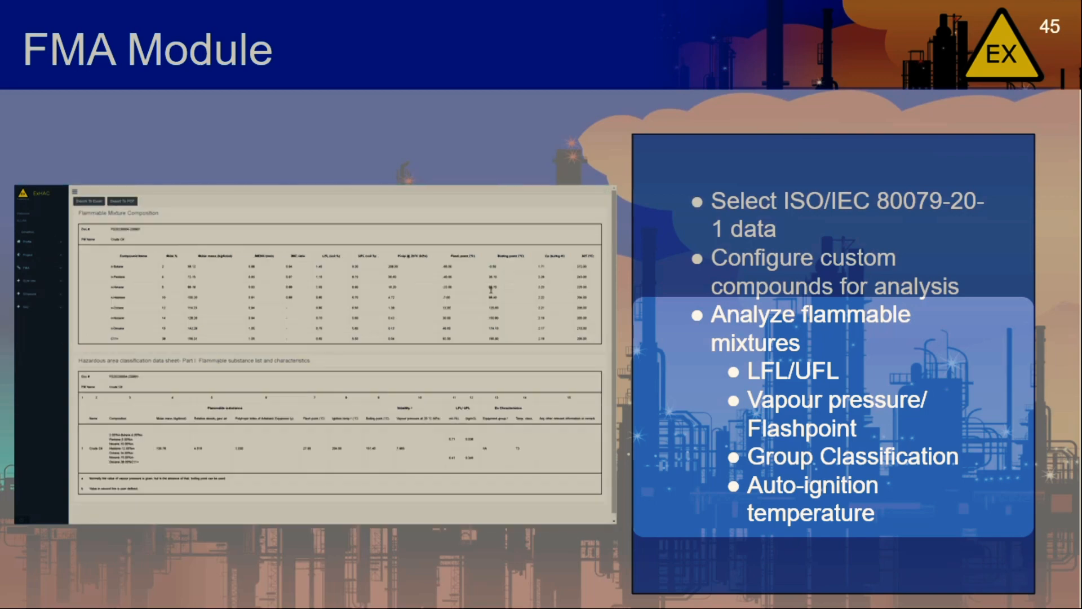
pyautogui.moveTo(349, 316)
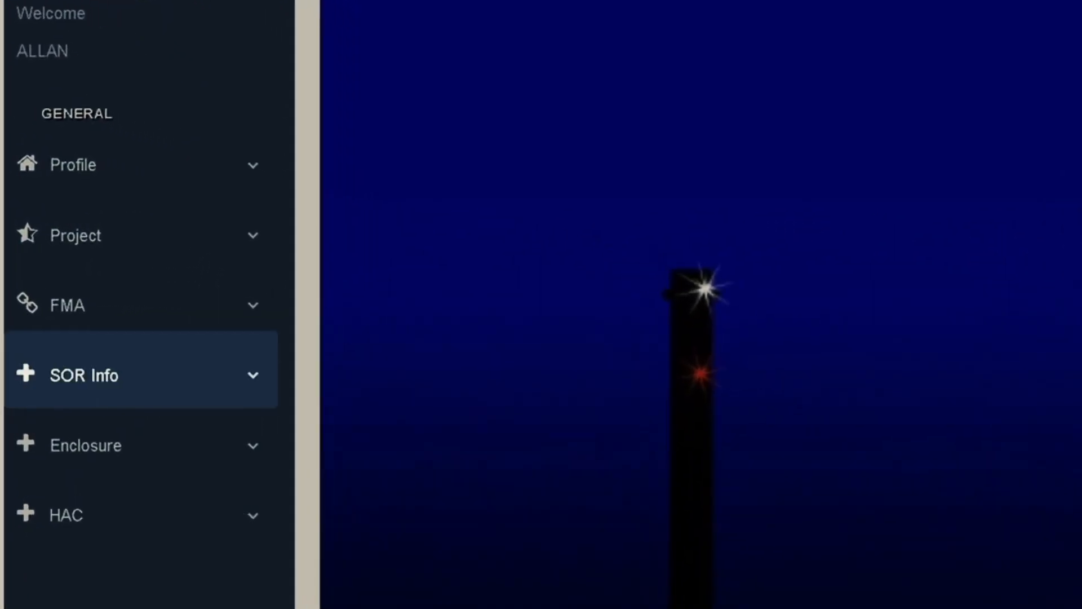
# Step: View the eight-entry SOR List and try deleting a release, dismissing the in-use-by-HAC warning
pyautogui.click(83, 374)
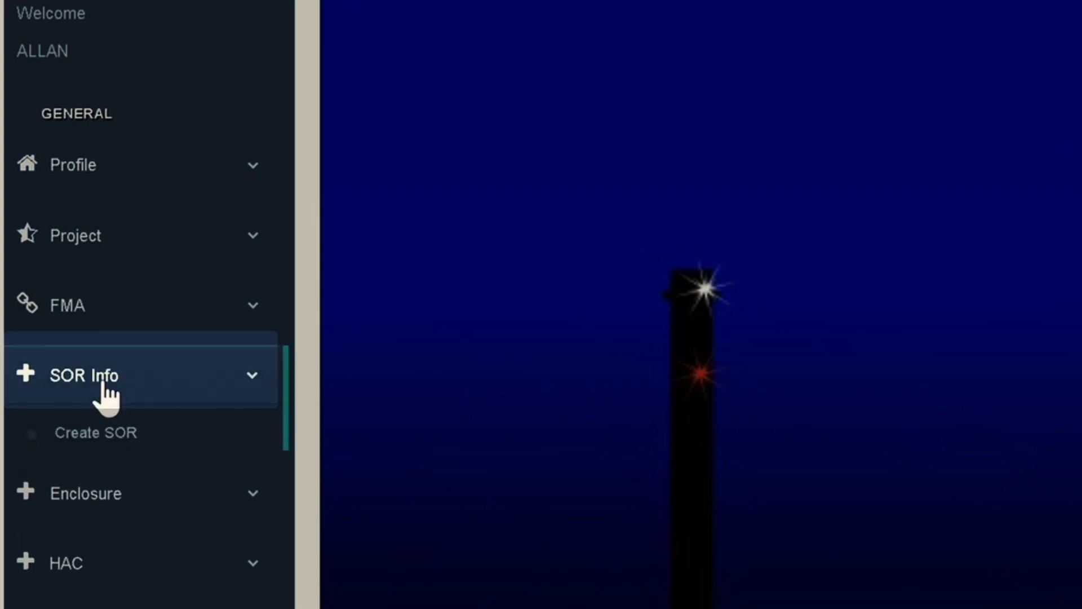
pyautogui.click(95, 433)
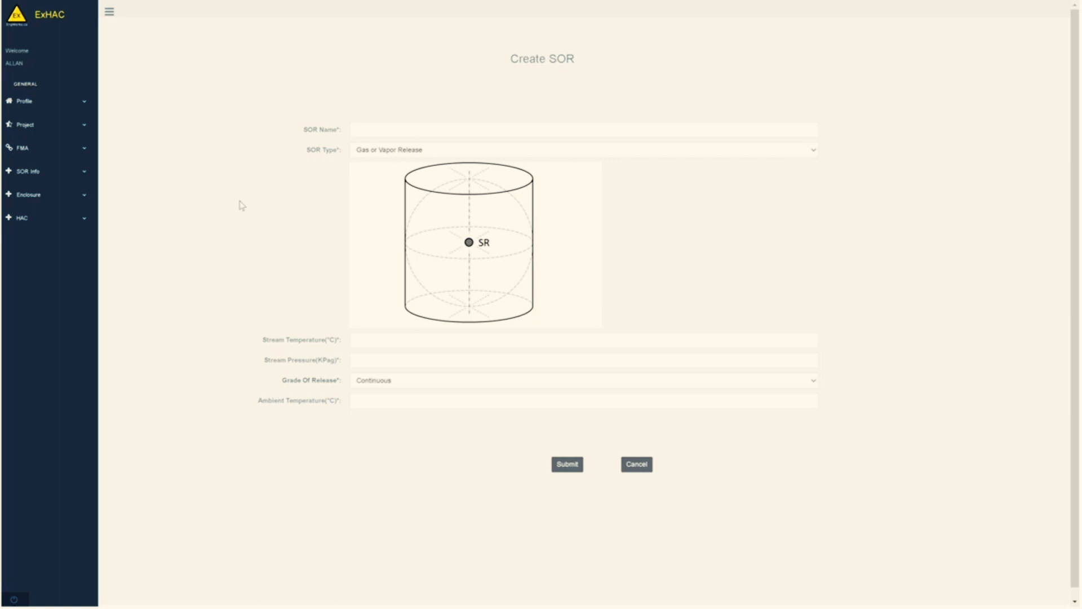
pyautogui.click(28, 172)
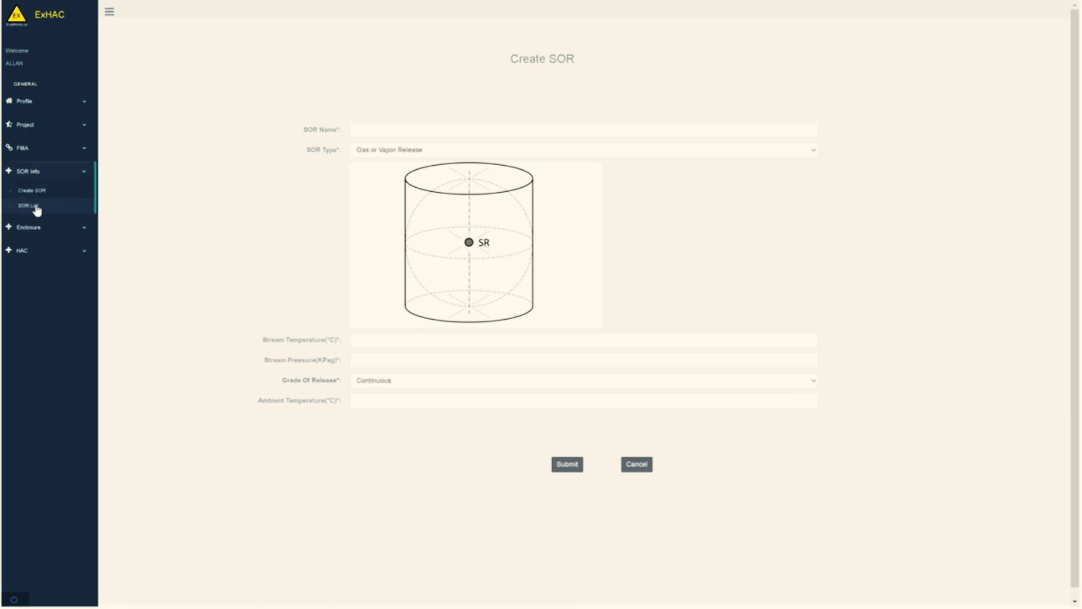
pyautogui.click(24, 206)
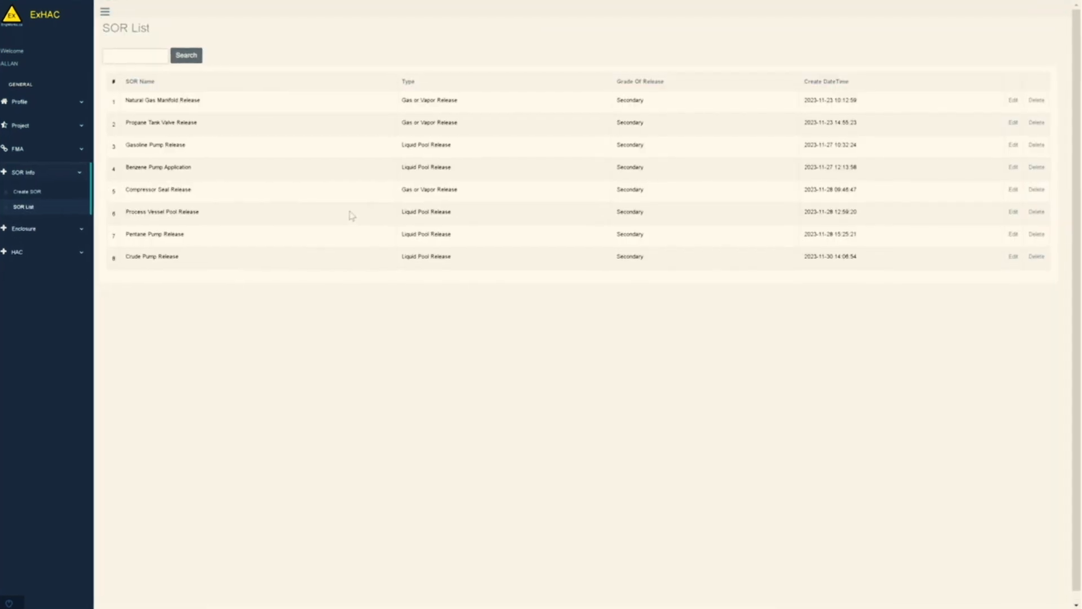
pyautogui.click(105, 12)
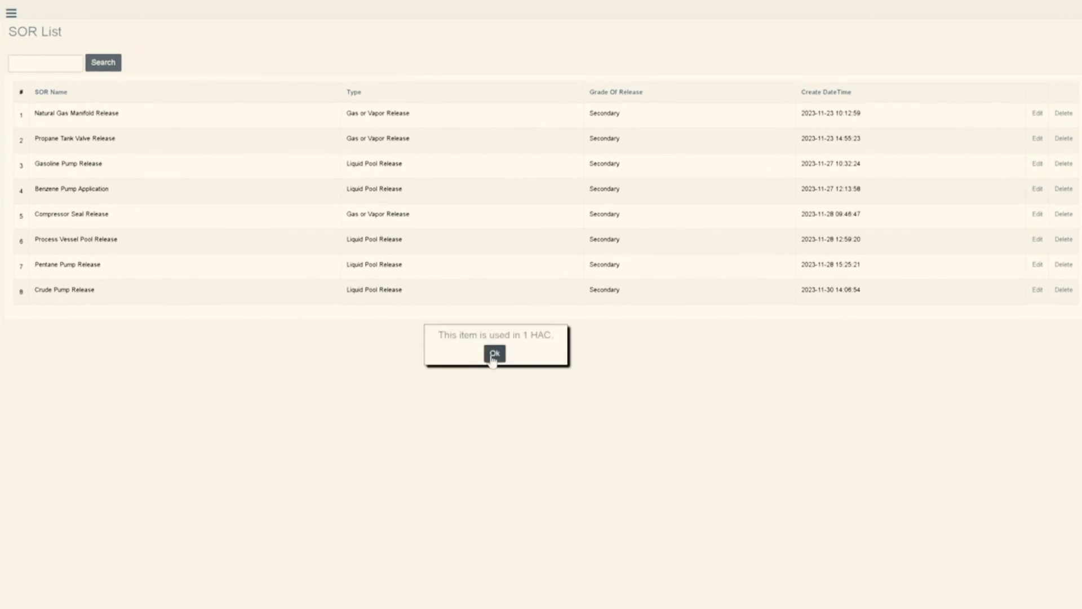
pyautogui.click(494, 353)
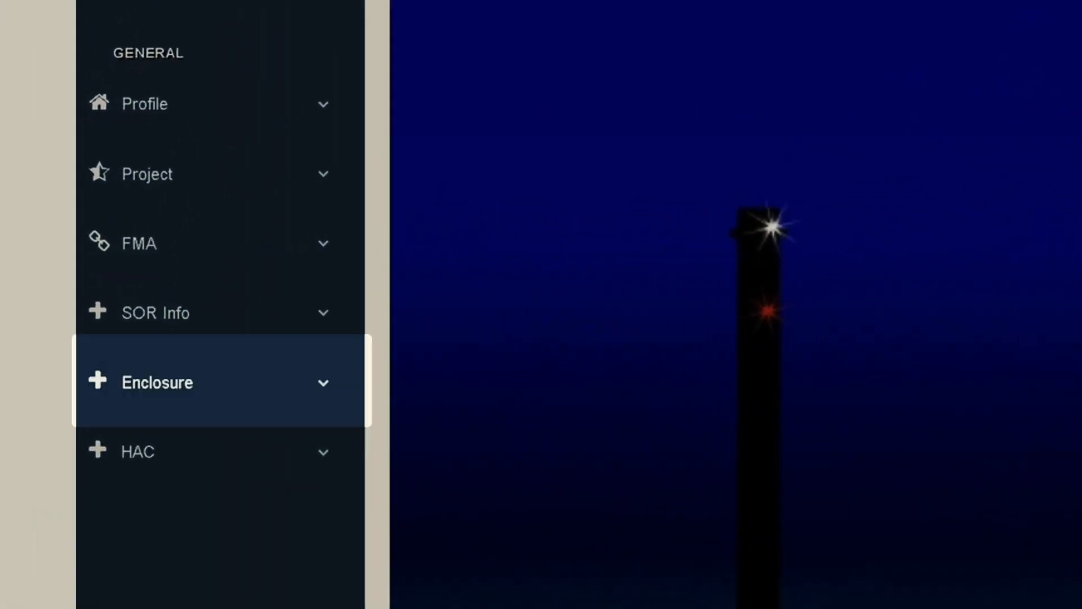
# Step: Expand the Enclosure section to show Create Enclosure and Enclosure List
pyautogui.click(156, 382)
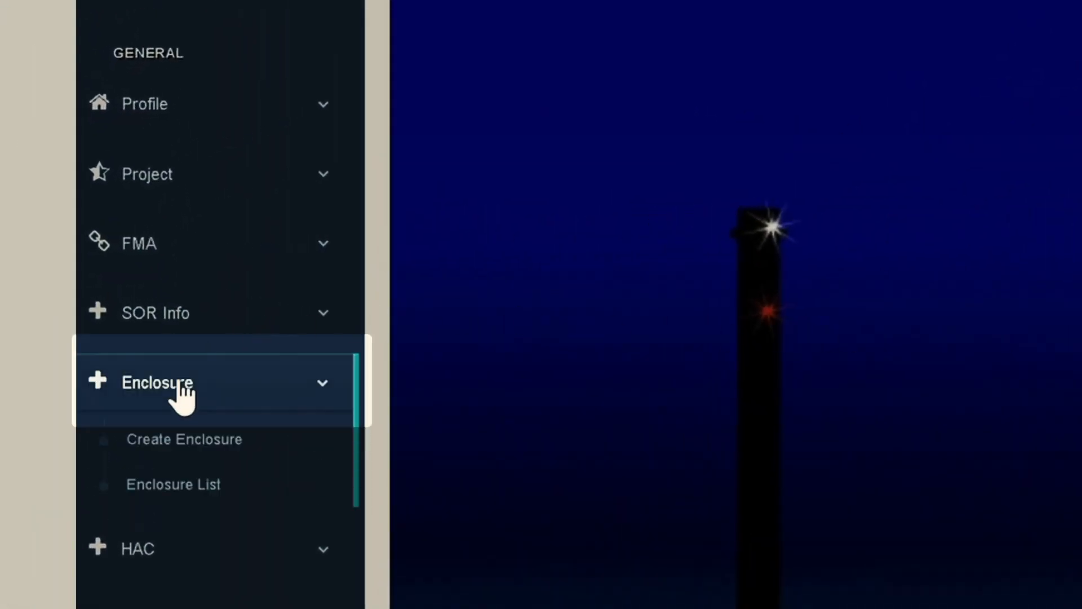
pyautogui.click(184, 439)
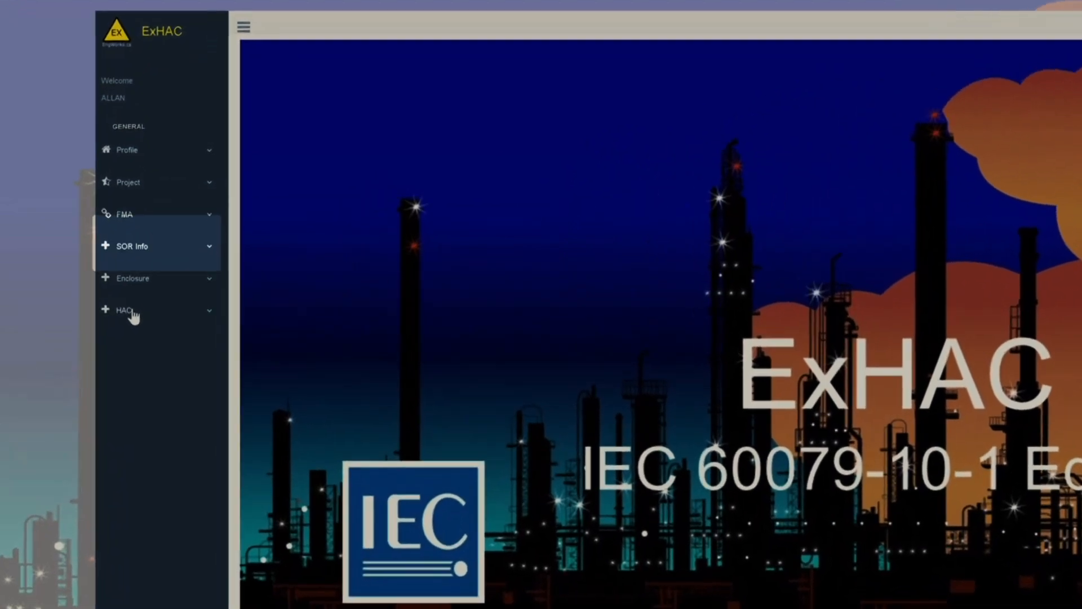
# Step: Start a new HAC for Crude Vessel Application, selecting Crude Oil and Crude Pump Release
pyautogui.click(124, 309)
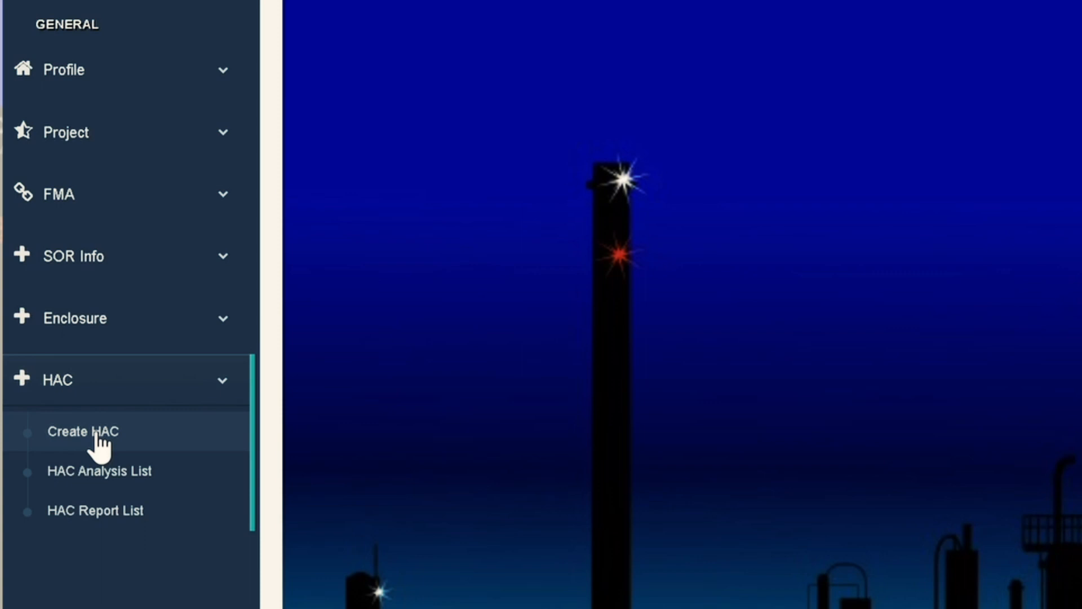
pyautogui.click(56, 378)
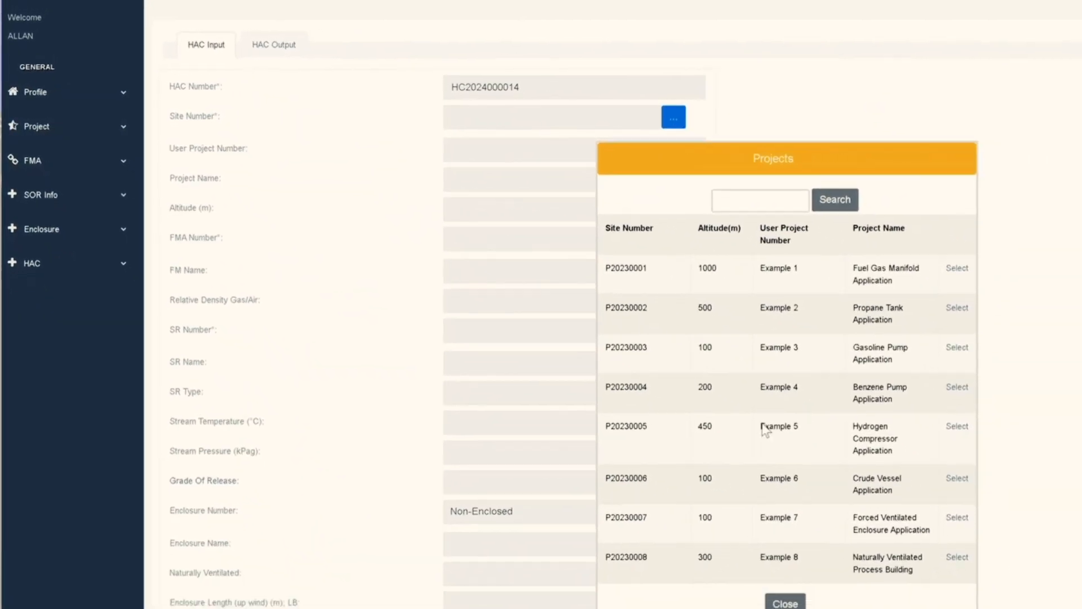
pyautogui.click(956, 477)
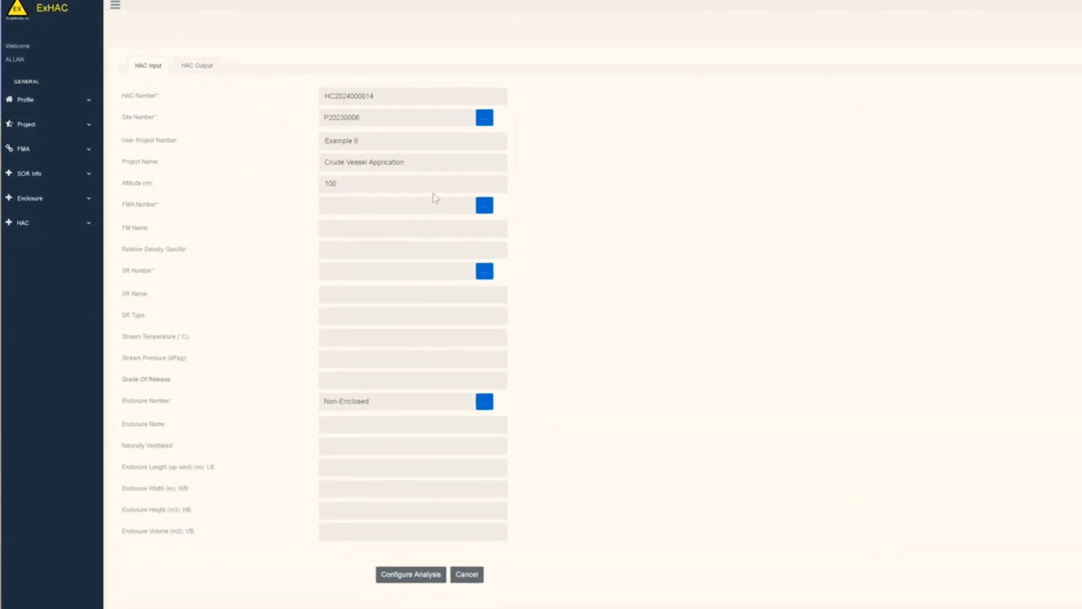
pyautogui.click(483, 205)
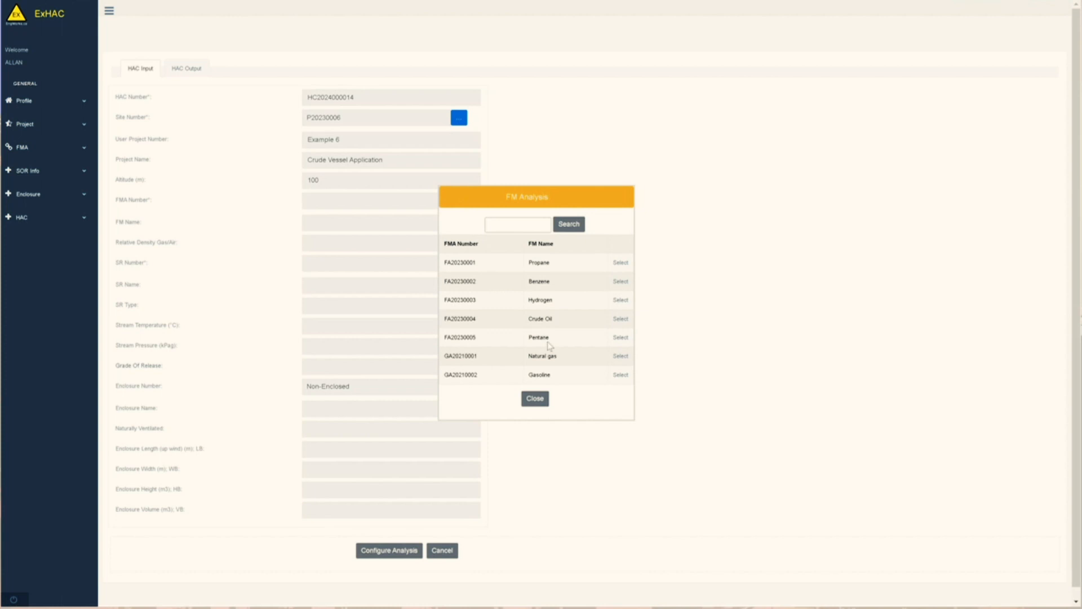
pyautogui.moveTo(625, 331)
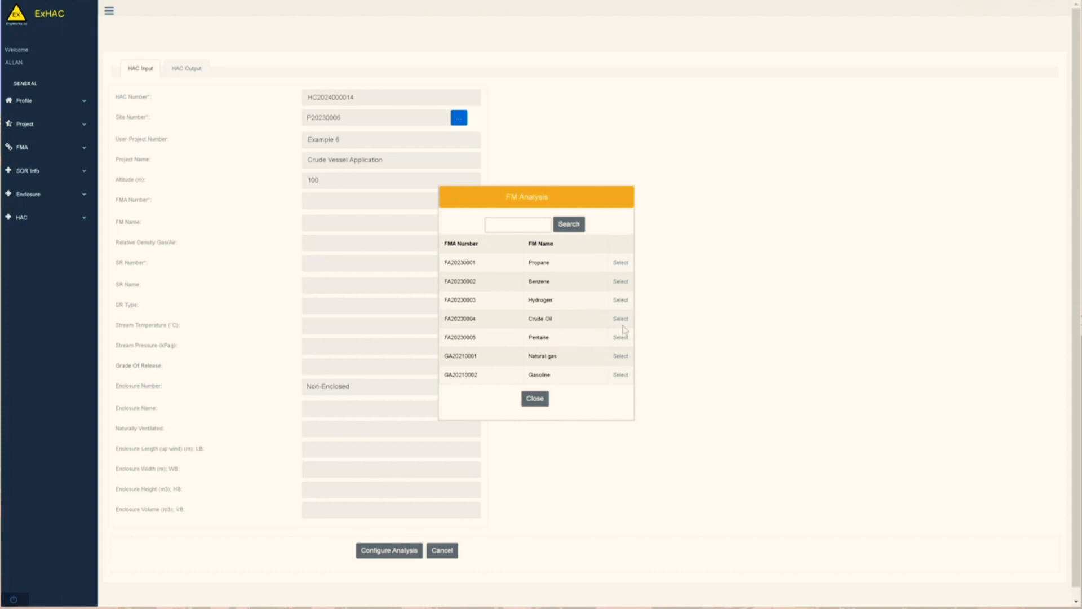
pyautogui.click(619, 318)
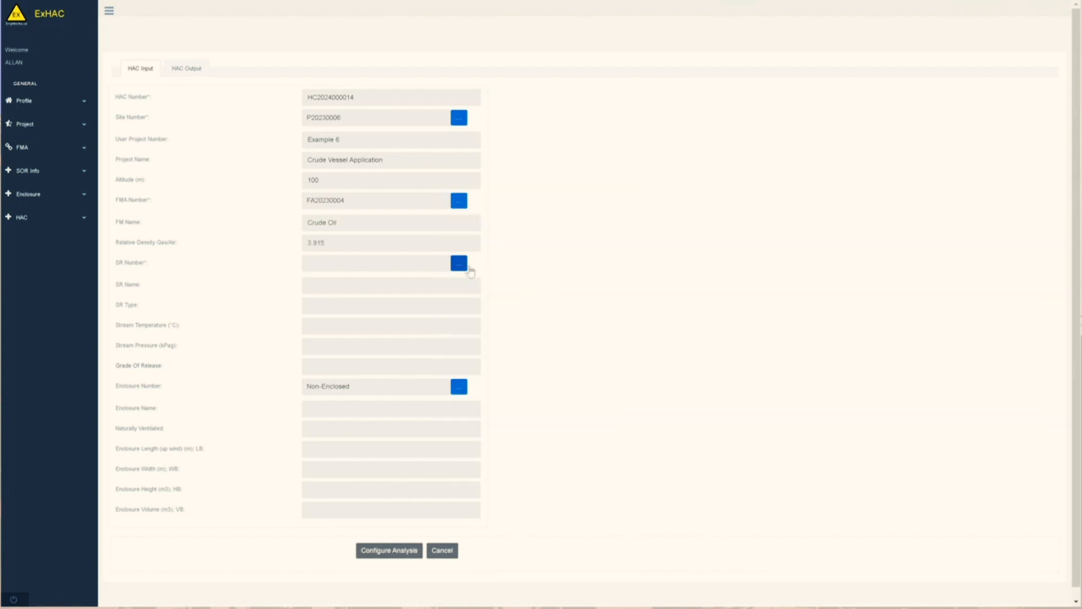
pyautogui.click(458, 264)
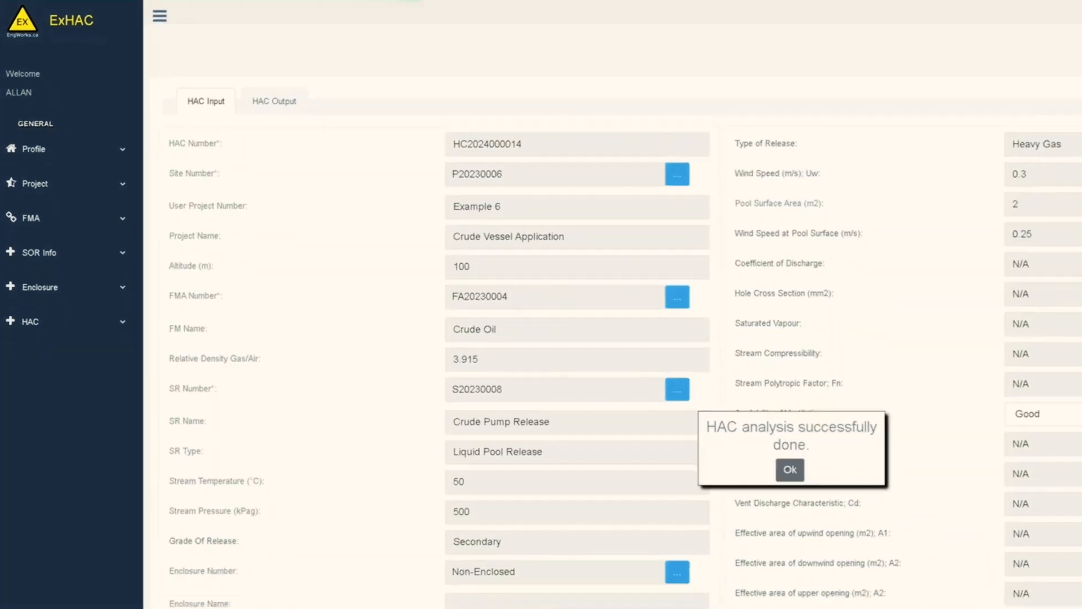
# Step: Review HAC Output: medium dilution, Zone 2, 4.03 m horizontal and 1.91 m vertical extent
pyautogui.click(789, 469)
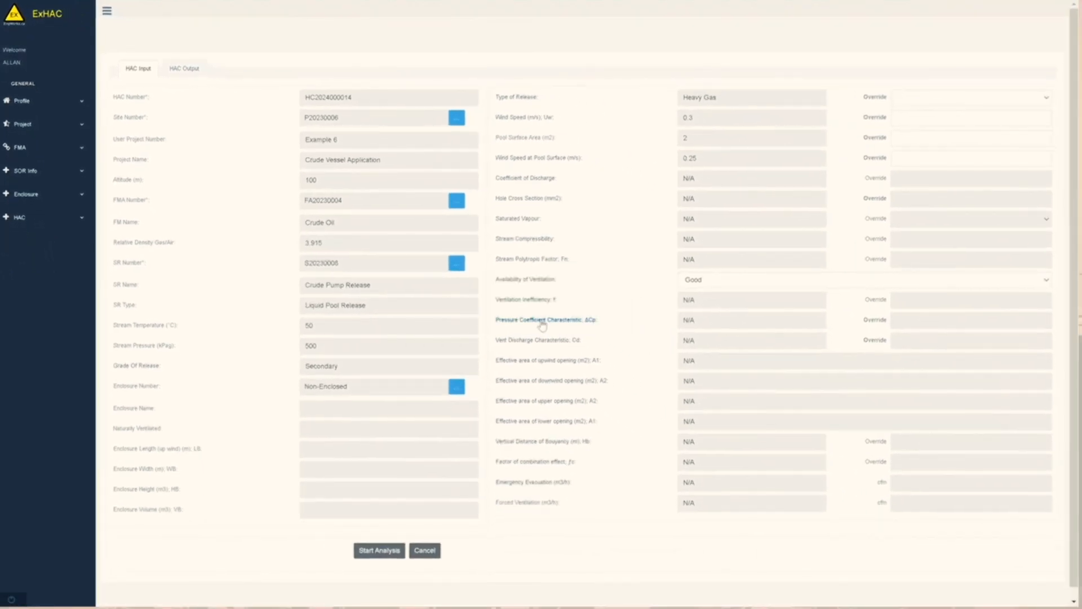
pyautogui.click(184, 67)
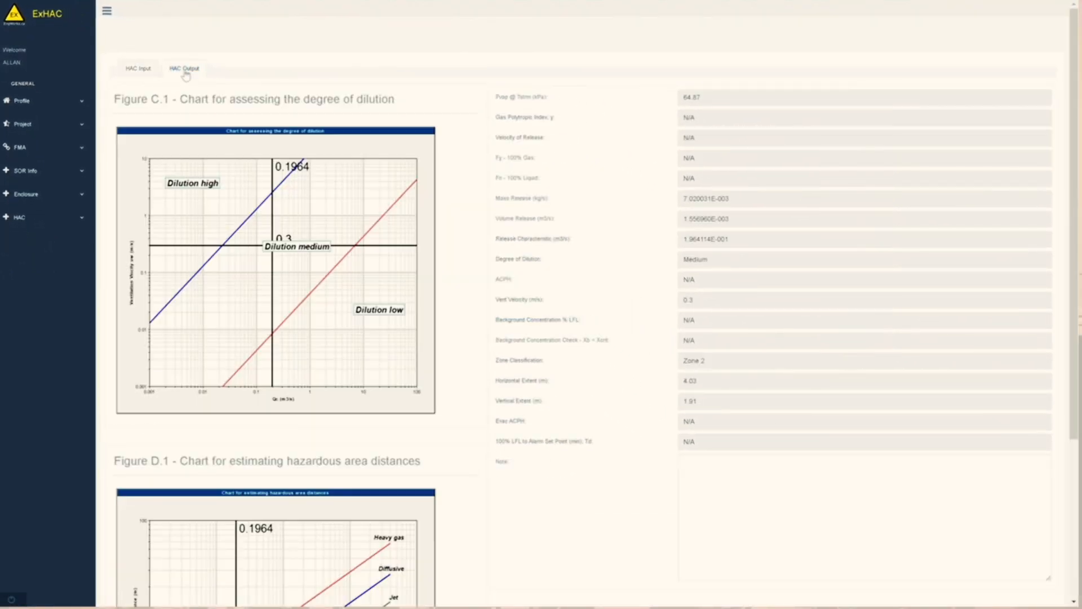
pyautogui.scroll(-3)
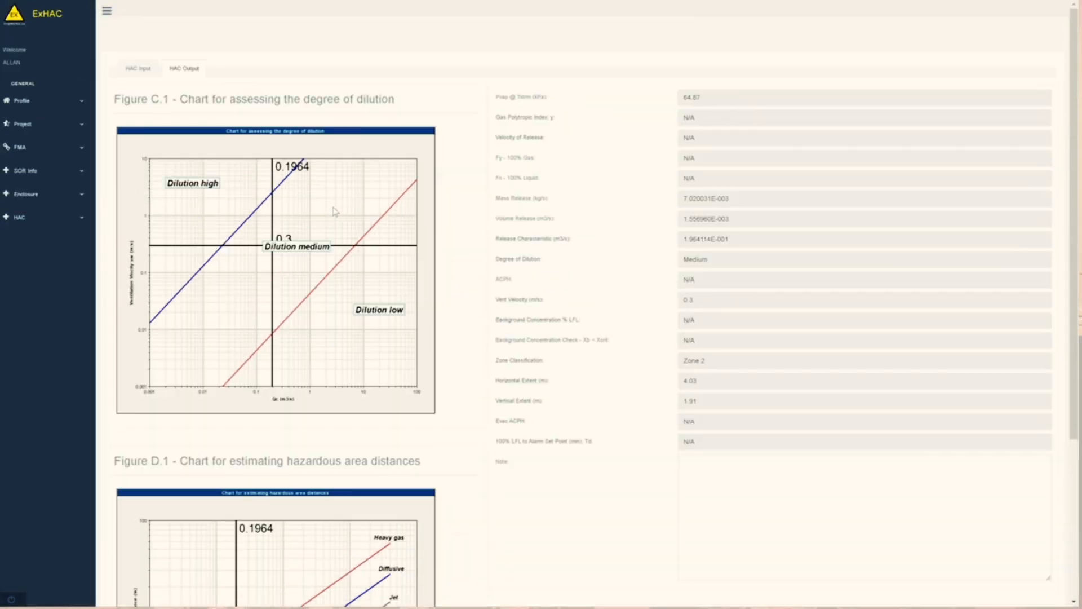
pyautogui.click(138, 68)
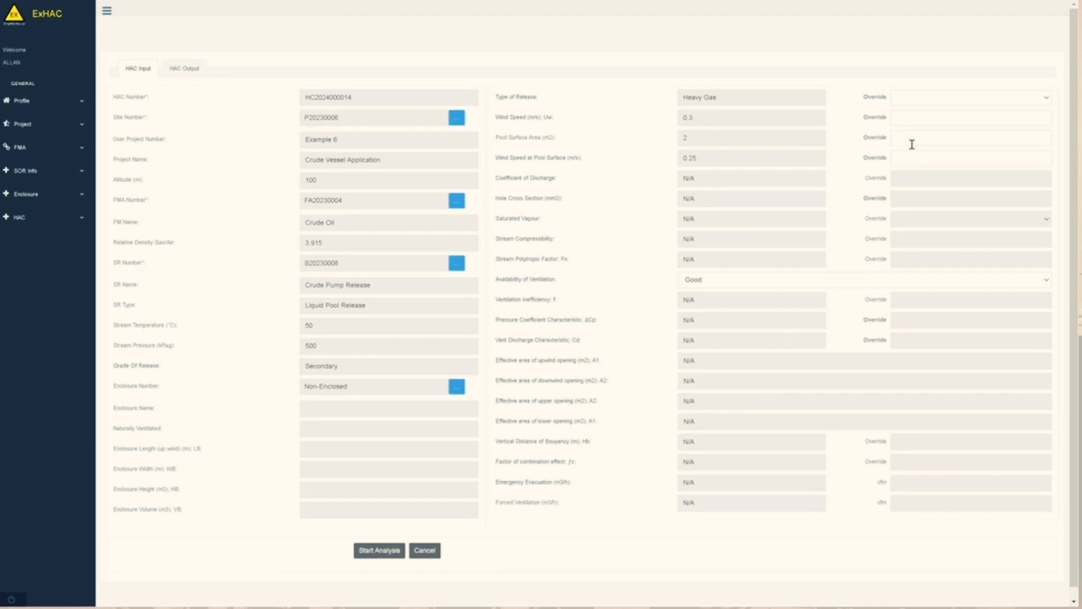
# Step: Enter 5.000 as the override value and view the resulting HAC report
pyautogui.write('5.000')
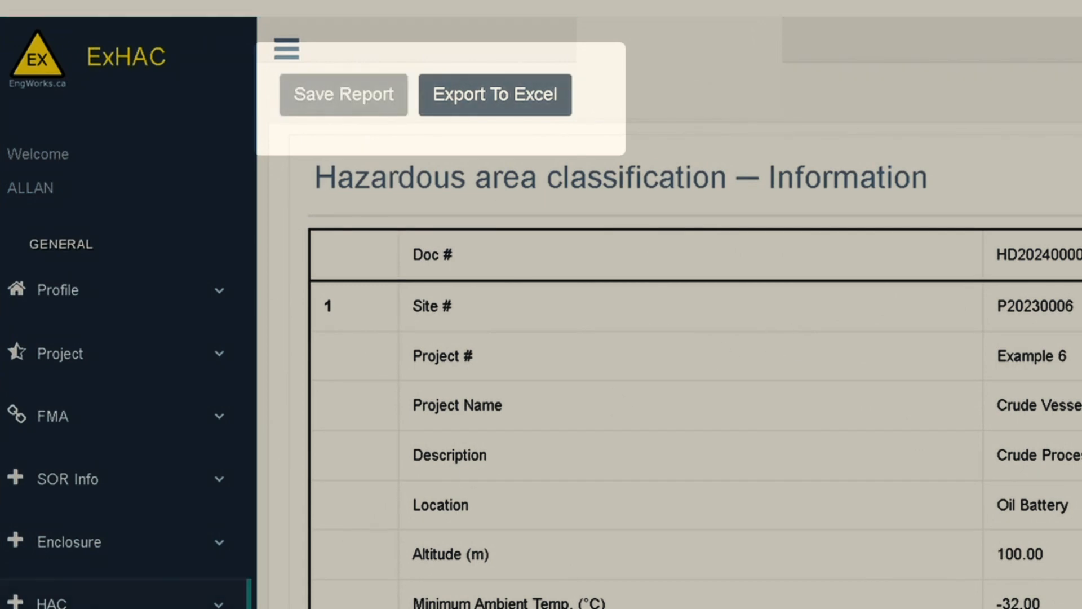
pyautogui.scroll(-3)
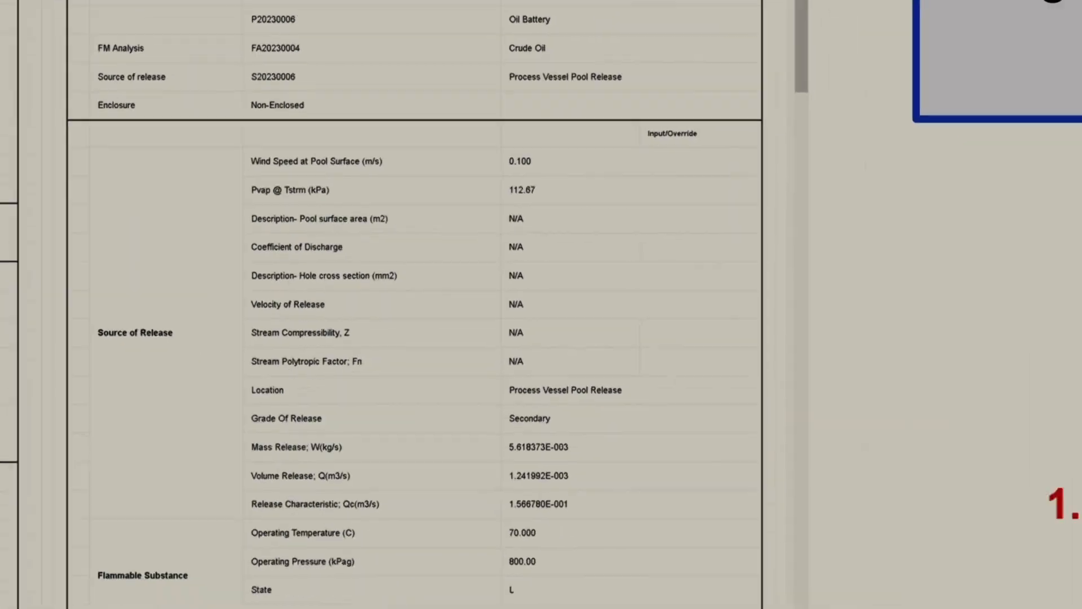